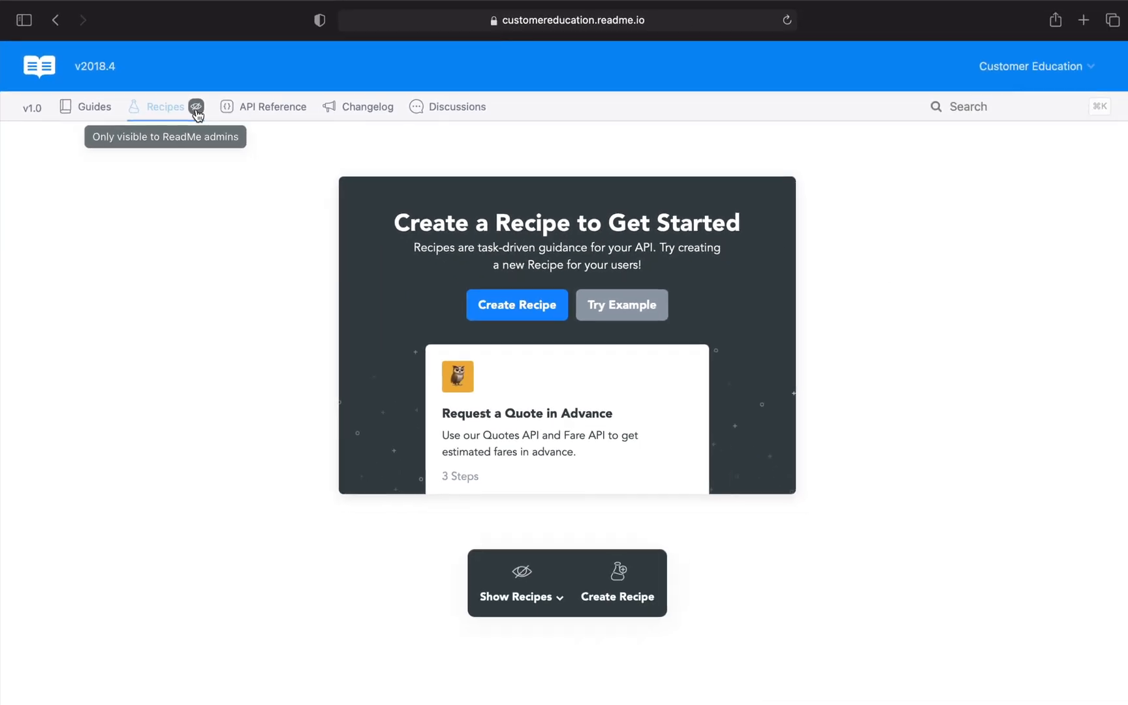
{"action": "mouse_move", "coordinate": [618, 582]}
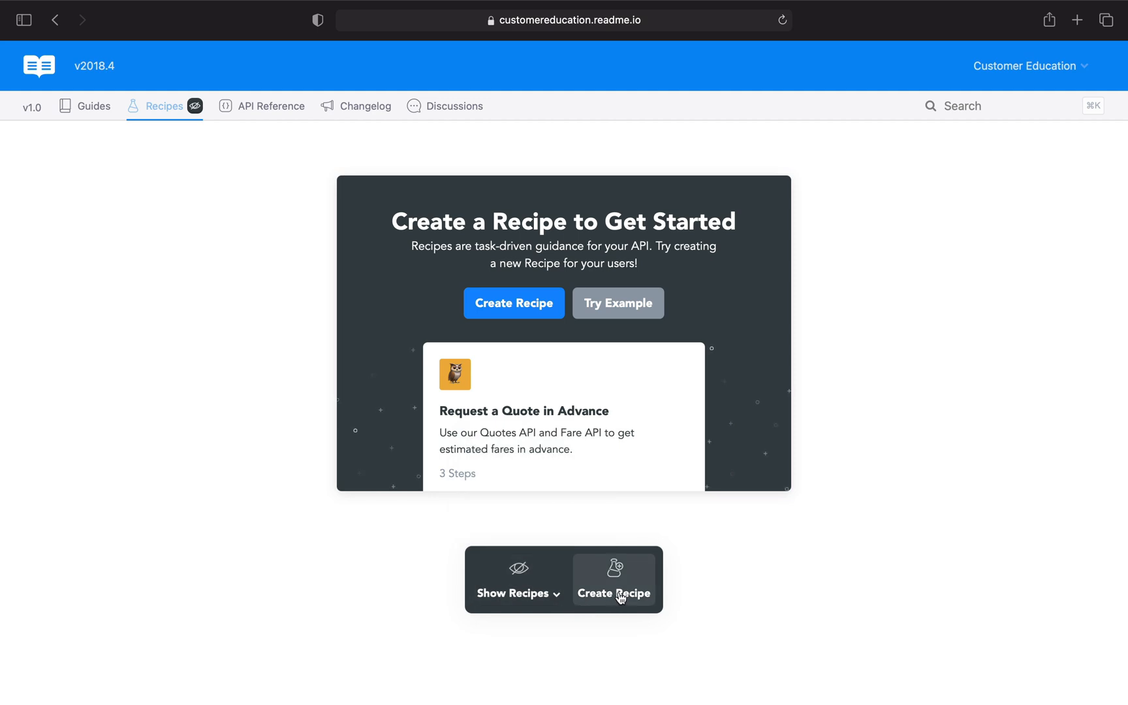
Create a new recipe and title it 'Publish all hidden pages in a category'.
{"action": "left_click", "coordinate": [612, 579]}
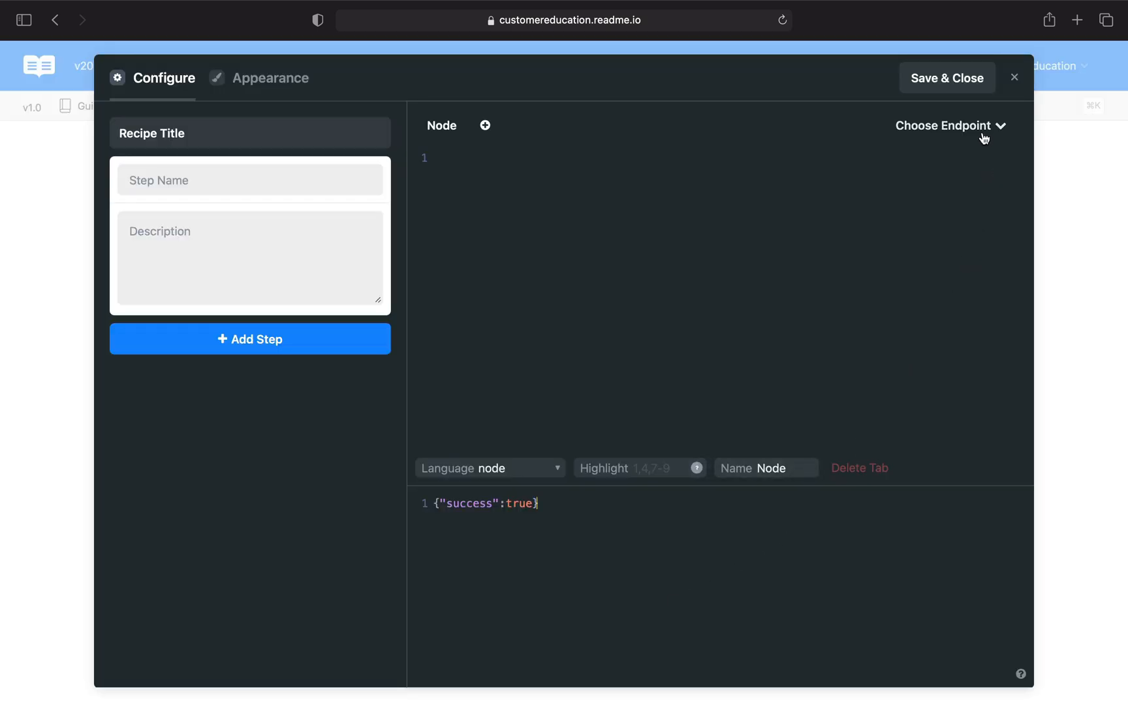
{"action": "left_click", "coordinate": [948, 125]}
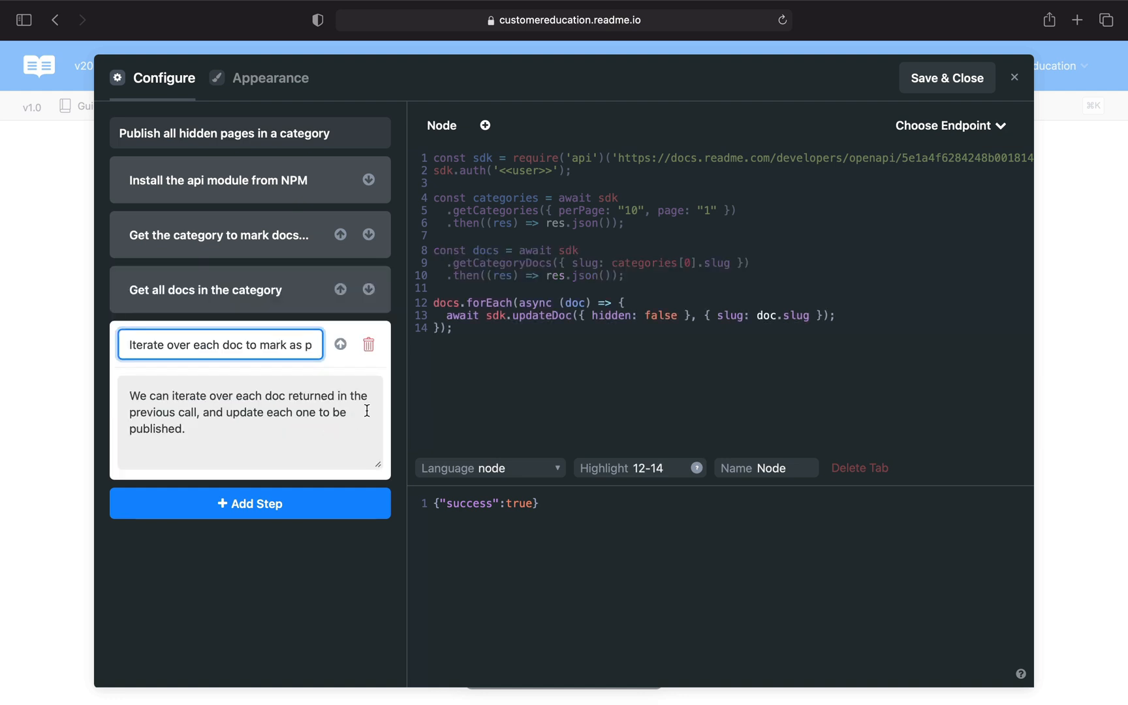
Add a Python language version alongside the Node code sample.
{"action": "left_click", "coordinate": [490, 467]}
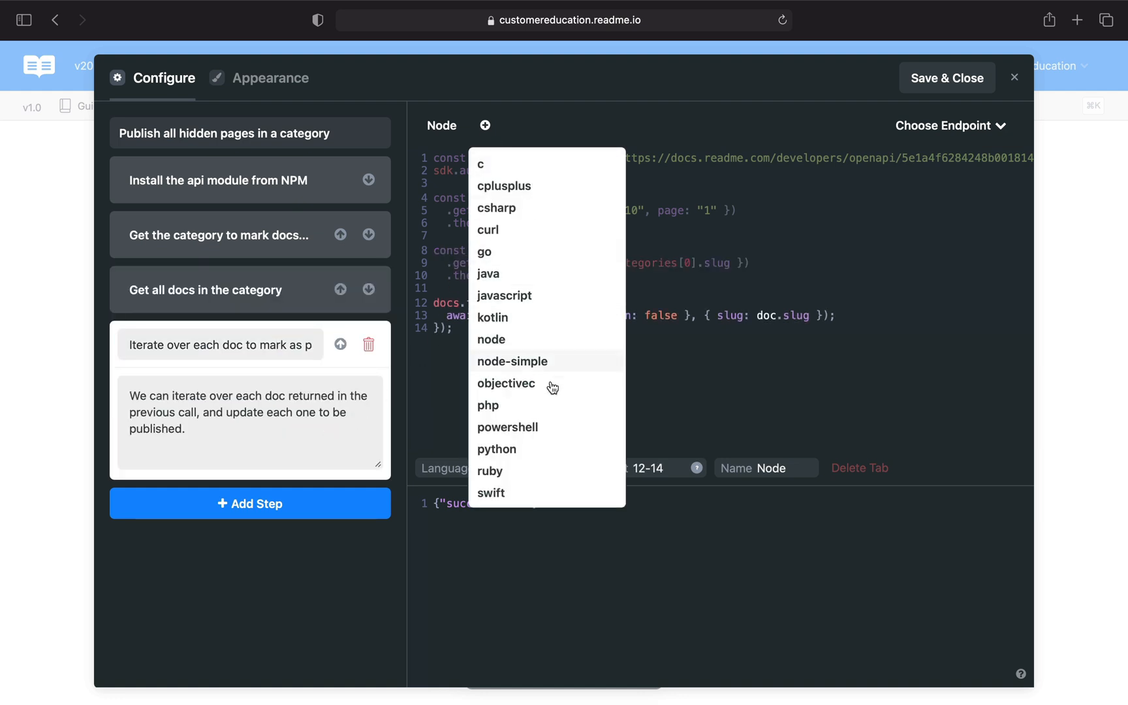
{"action": "left_click", "coordinate": [496, 449]}
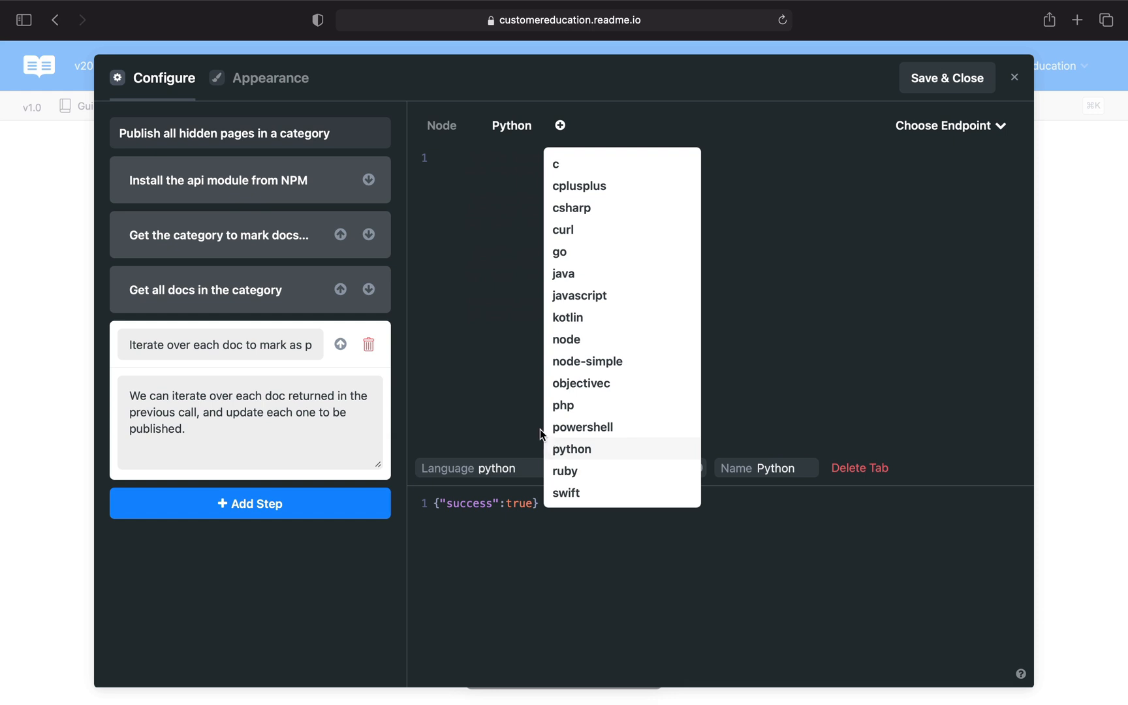
{"action": "left_click", "coordinate": [571, 447]}
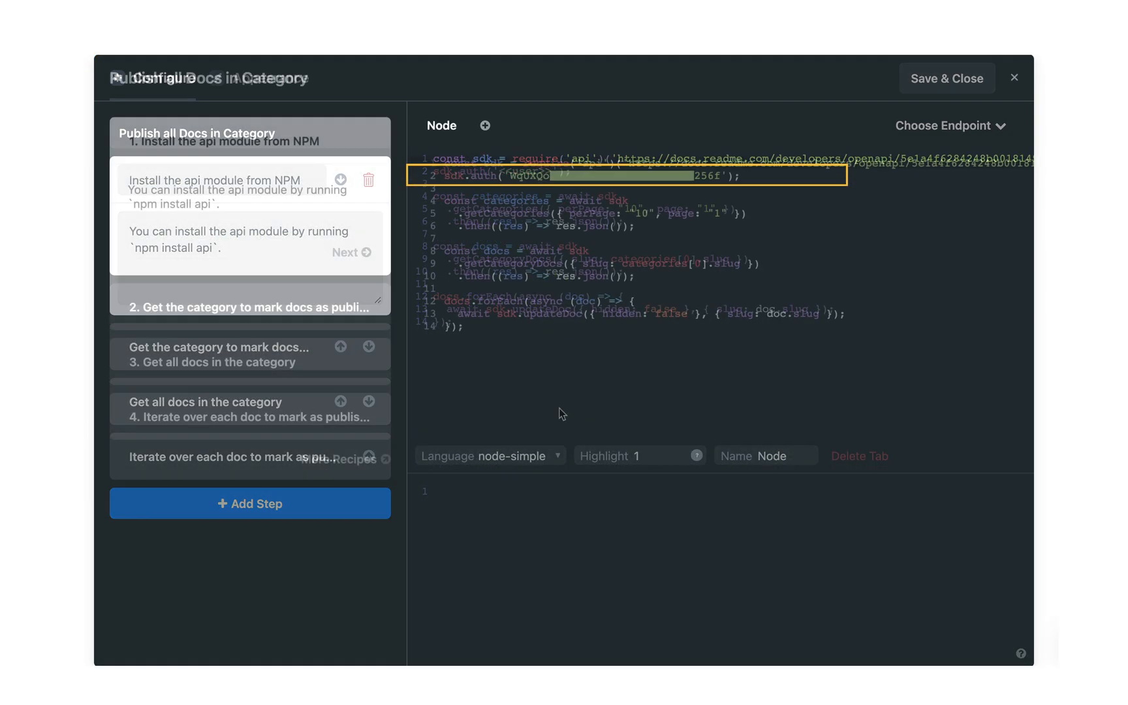
Save and close the recipe, then switch the Show Recipes toggle on for users.
{"action": "left_click", "coordinate": [947, 79]}
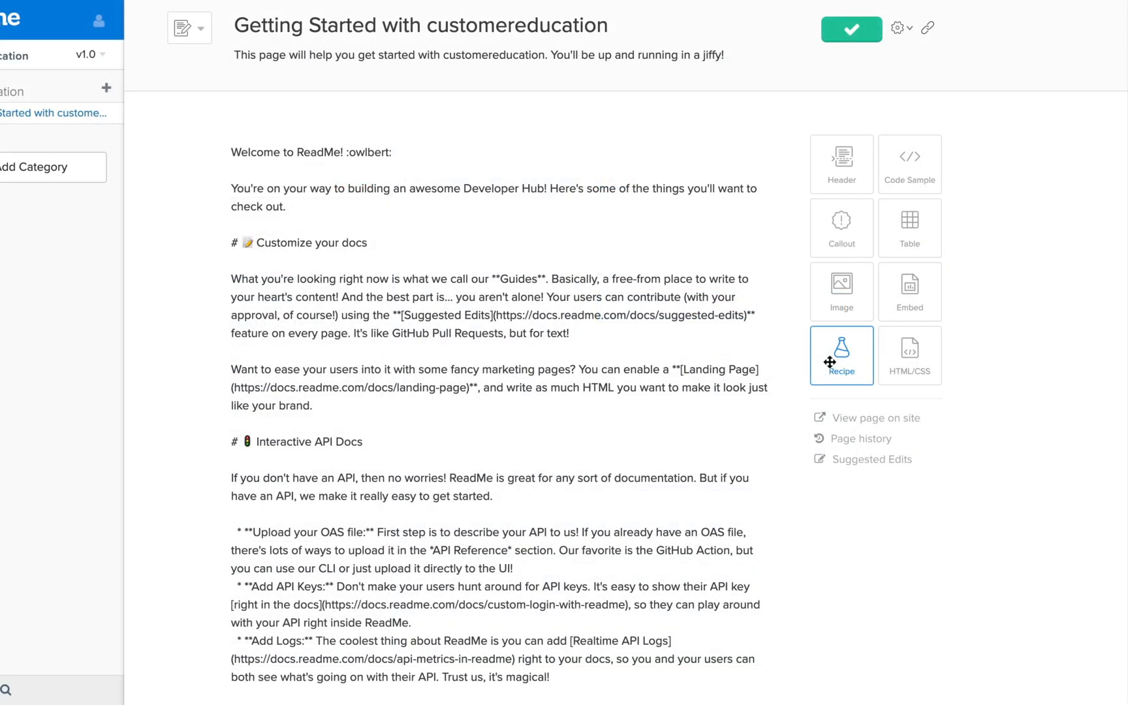
{"action": "left_click_drag", "start_coordinate": [841, 355], "coordinate": [673, 370]}
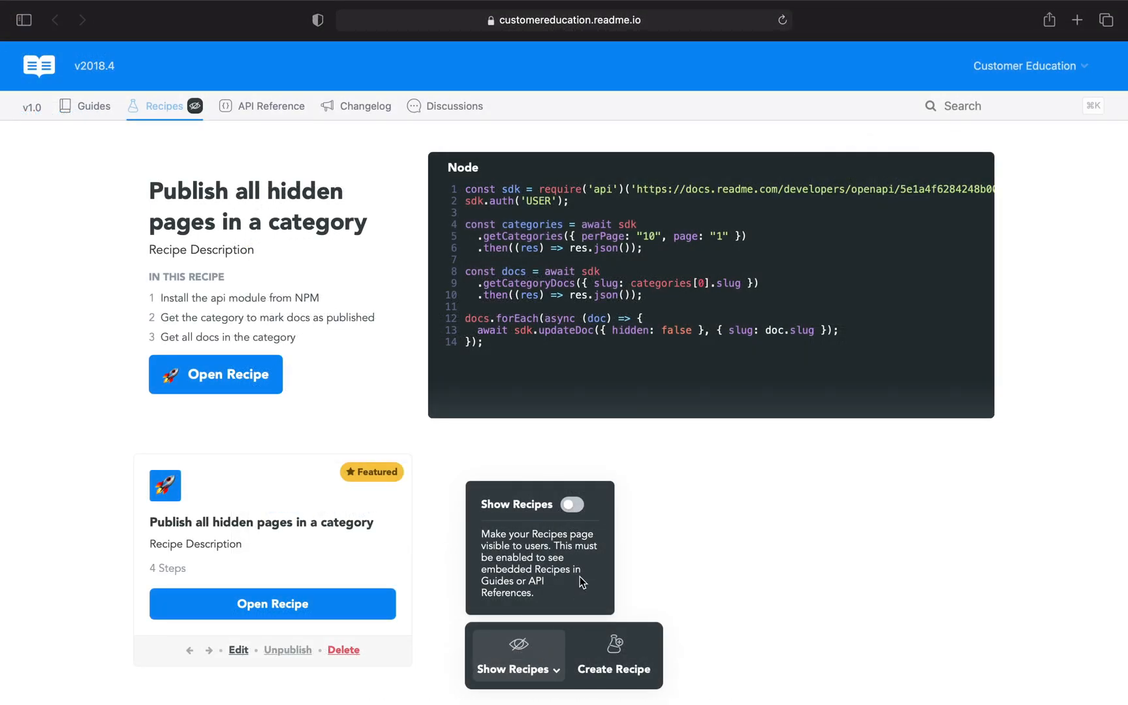
{"action": "left_click", "coordinate": [573, 504]}
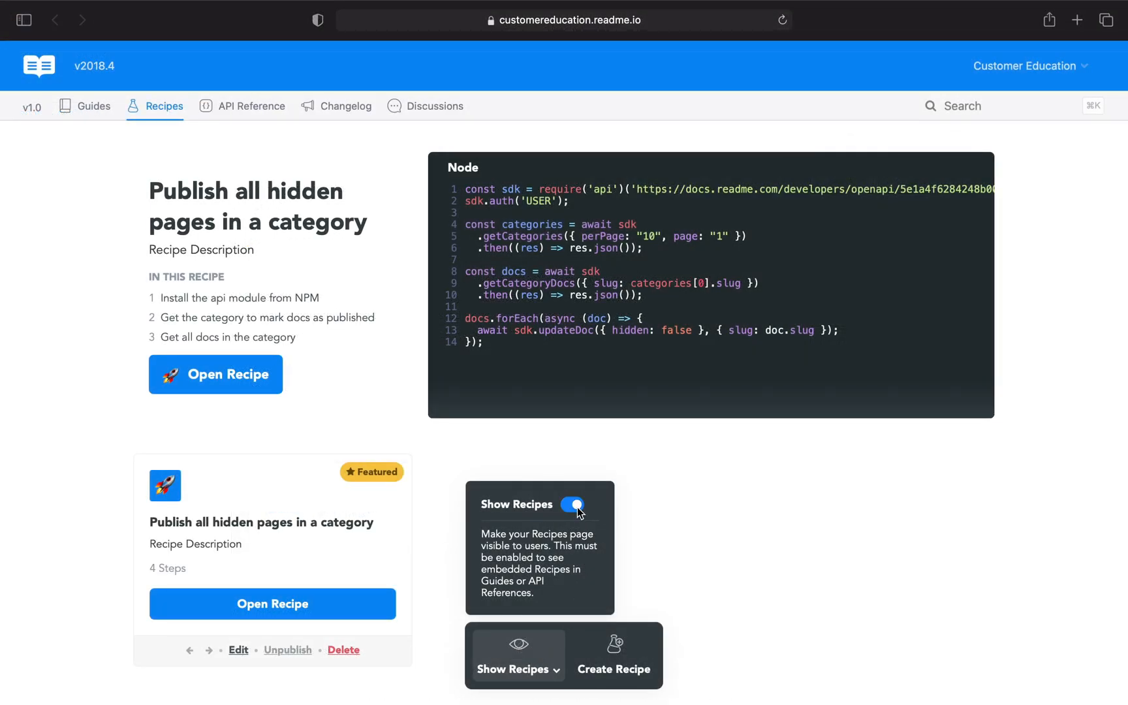